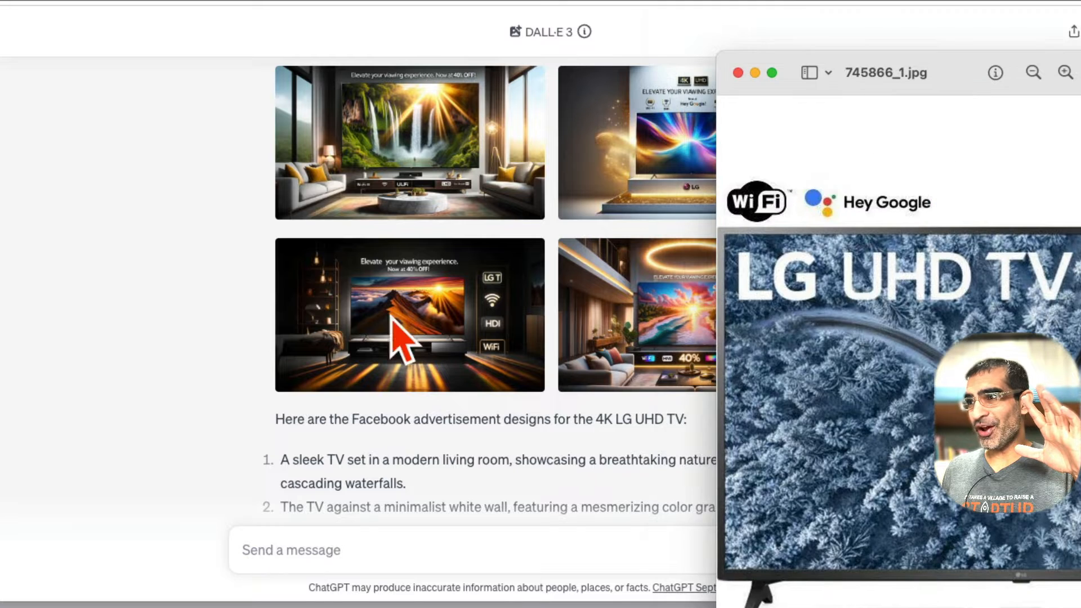
# Look through the earlier generated ad images full size, including the waterfall living-room one.
pyautogui.click(408, 314)
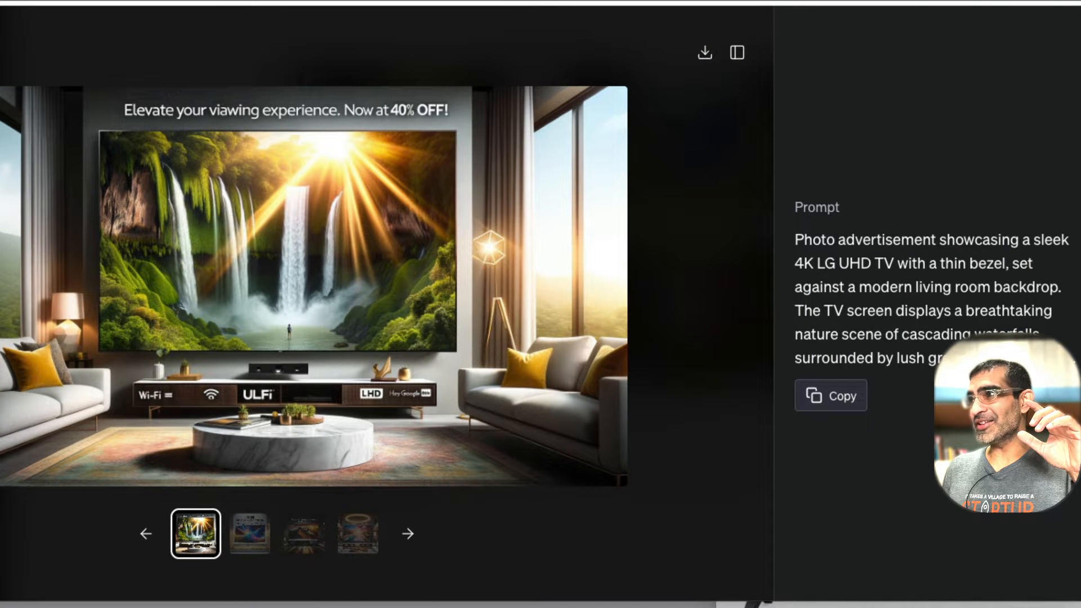
pyautogui.click(737, 53)
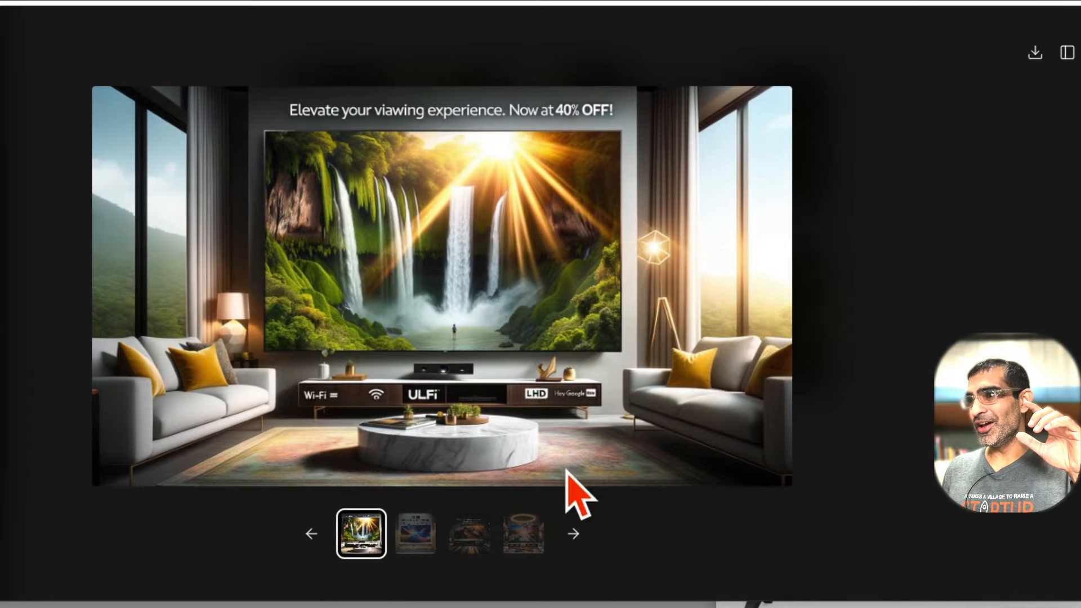
pyautogui.click(468, 532)
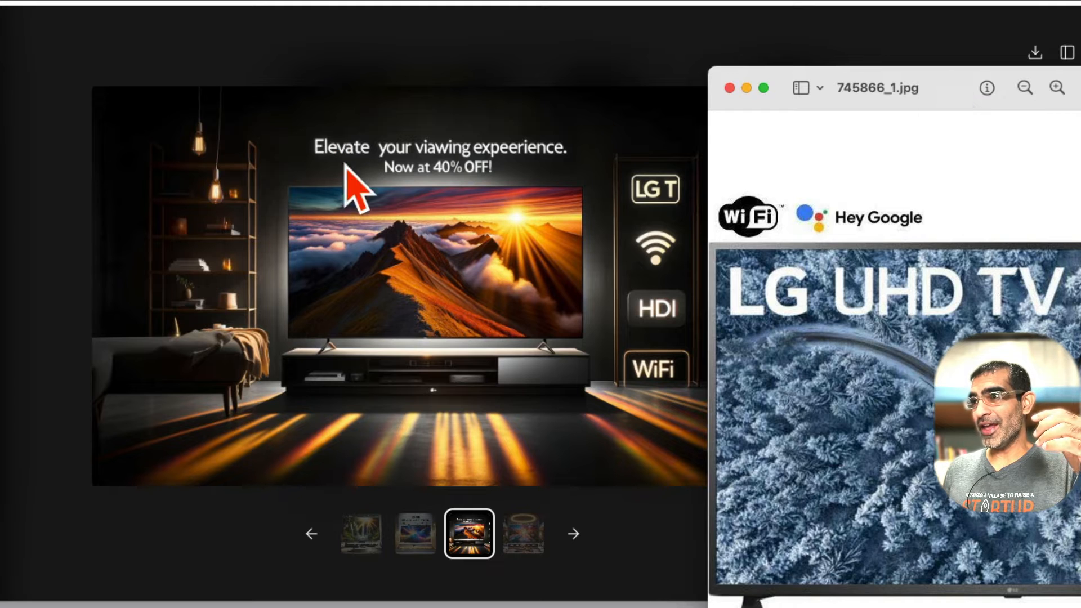
pyautogui.click(524, 532)
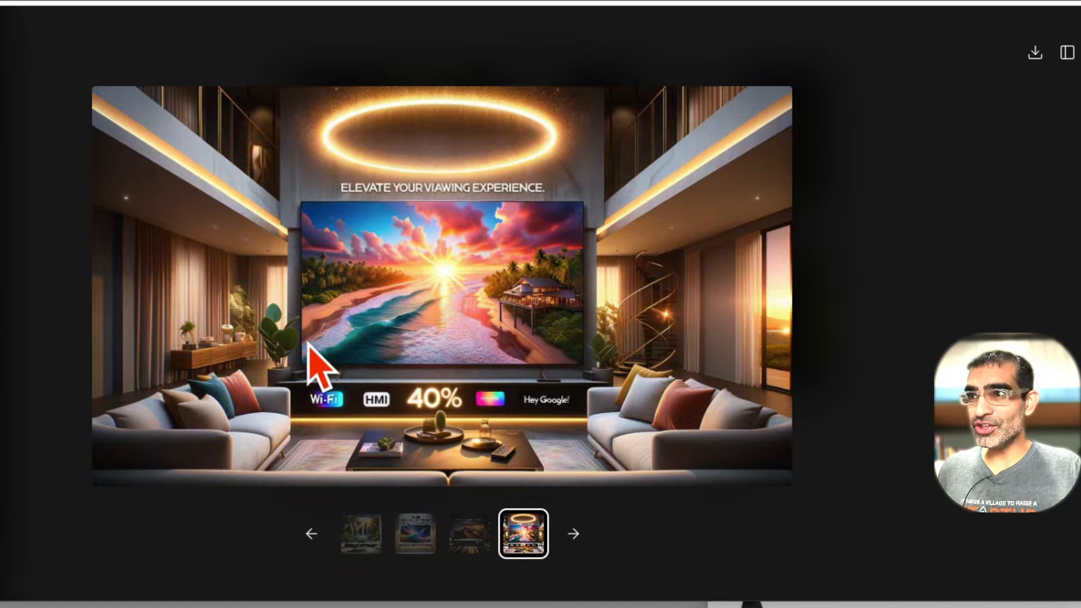
pyautogui.moveTo(431, 321)
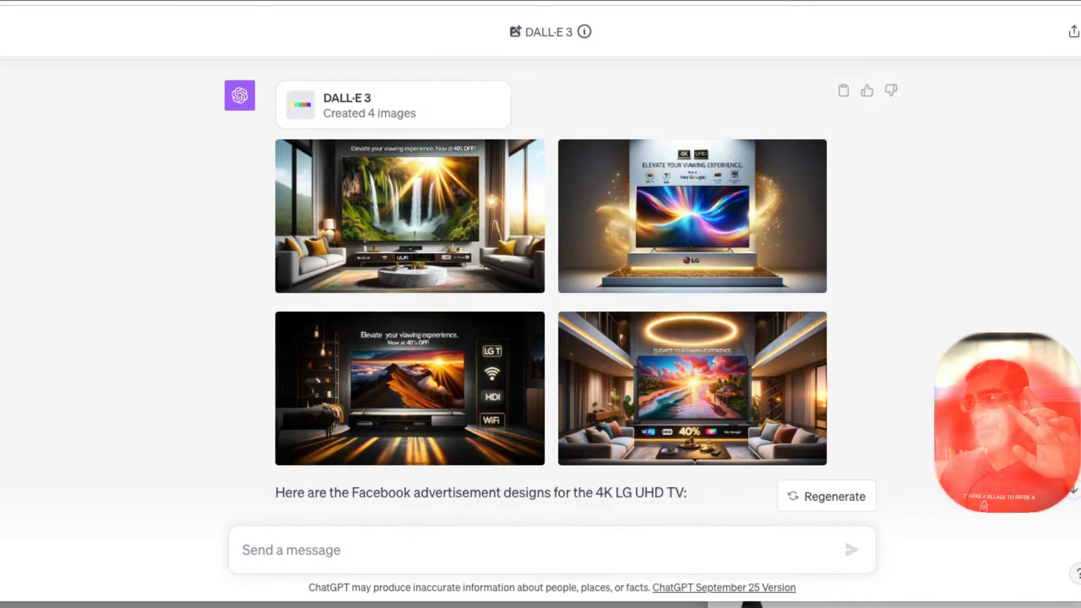
# Return to the earlier GPT-4 chat with the uploaded LG TV photo and prompt request.
pyautogui.click(690, 217)
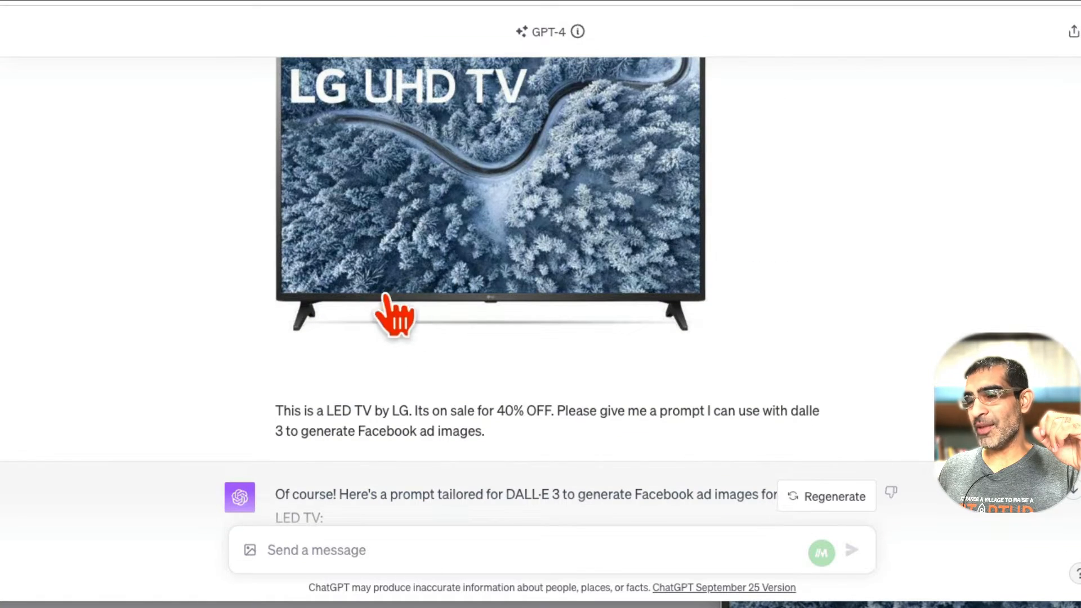
pyautogui.scroll(-3)
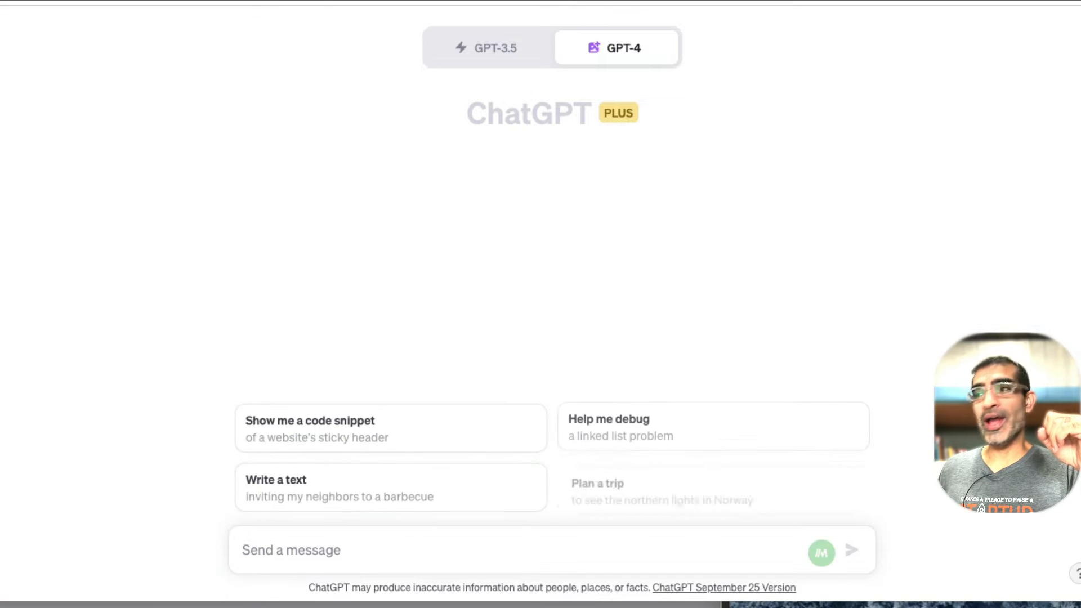
# Switch the new chat's GPT-4 model to Default mode instead of DALL·E 3.
pyautogui.click(615, 47)
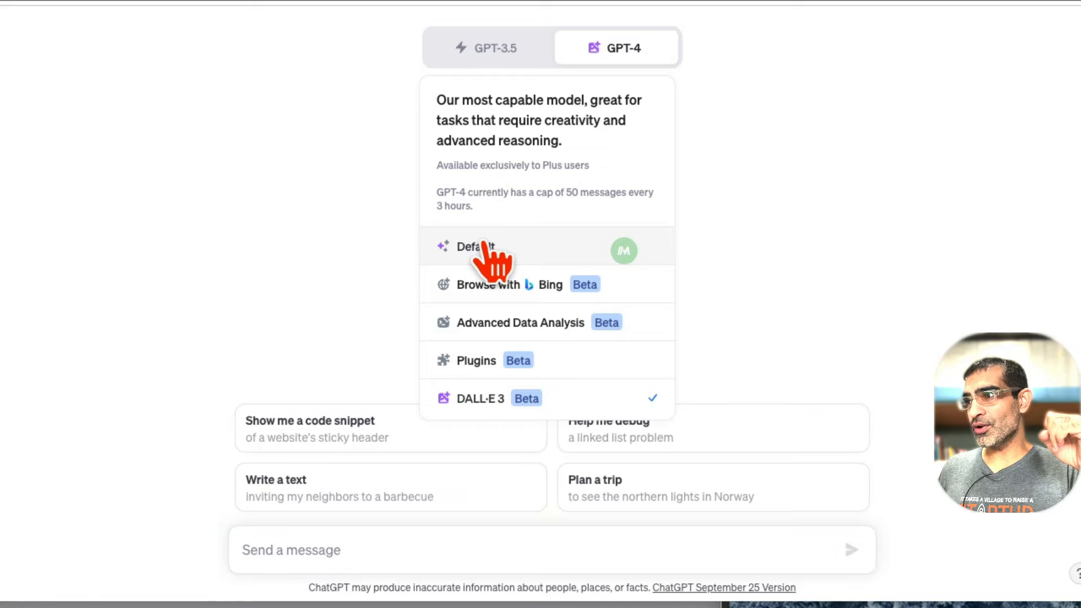
pyautogui.click(474, 247)
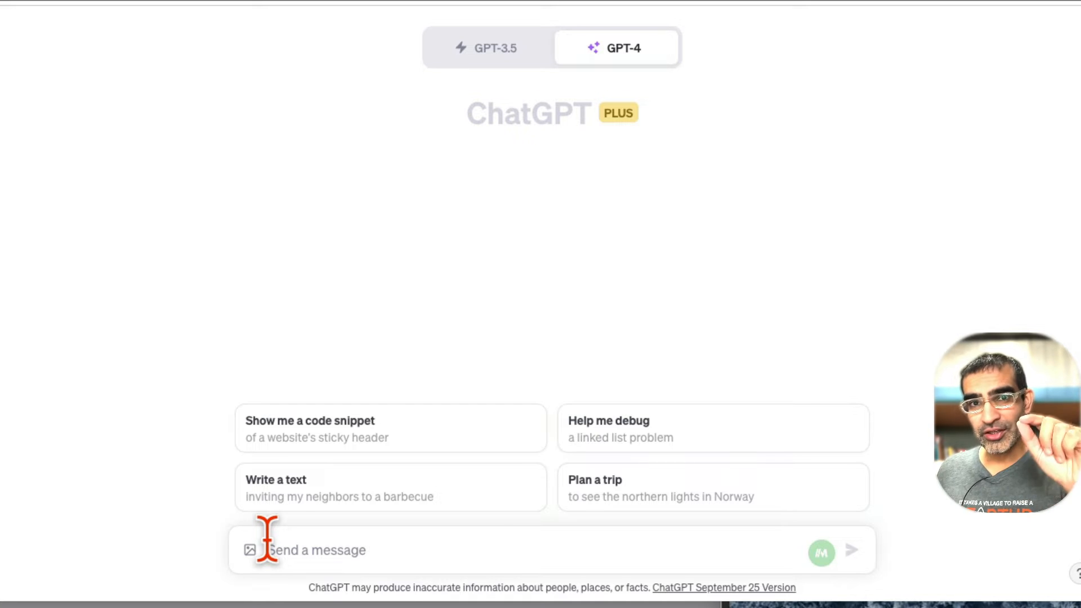
# Attach the LG UHD TV photo 745866_1.jpg to the message.
pyautogui.click(247, 551)
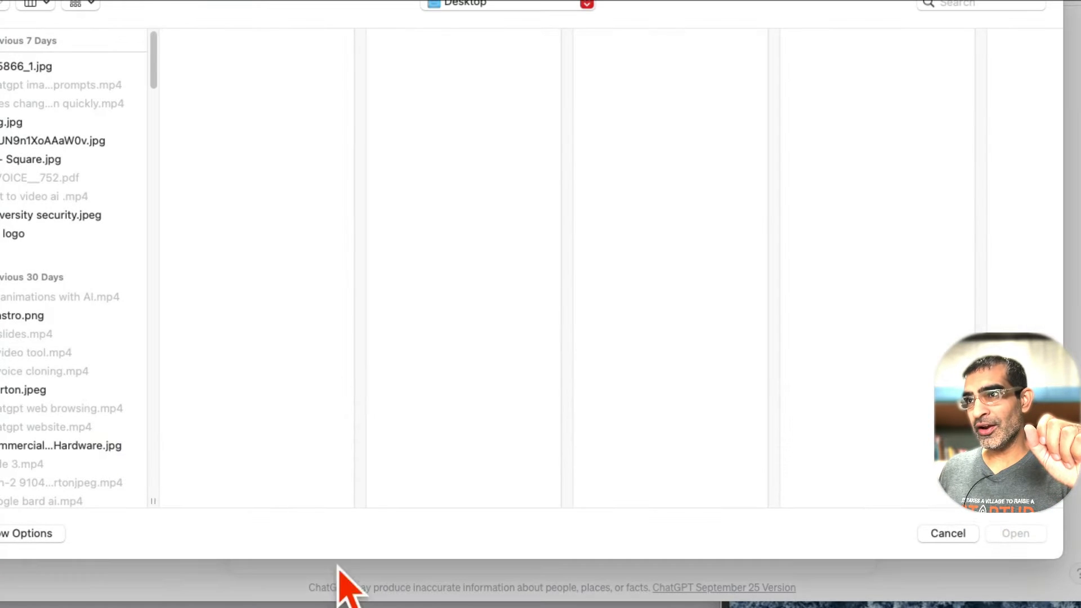
pyautogui.click(41, 66)
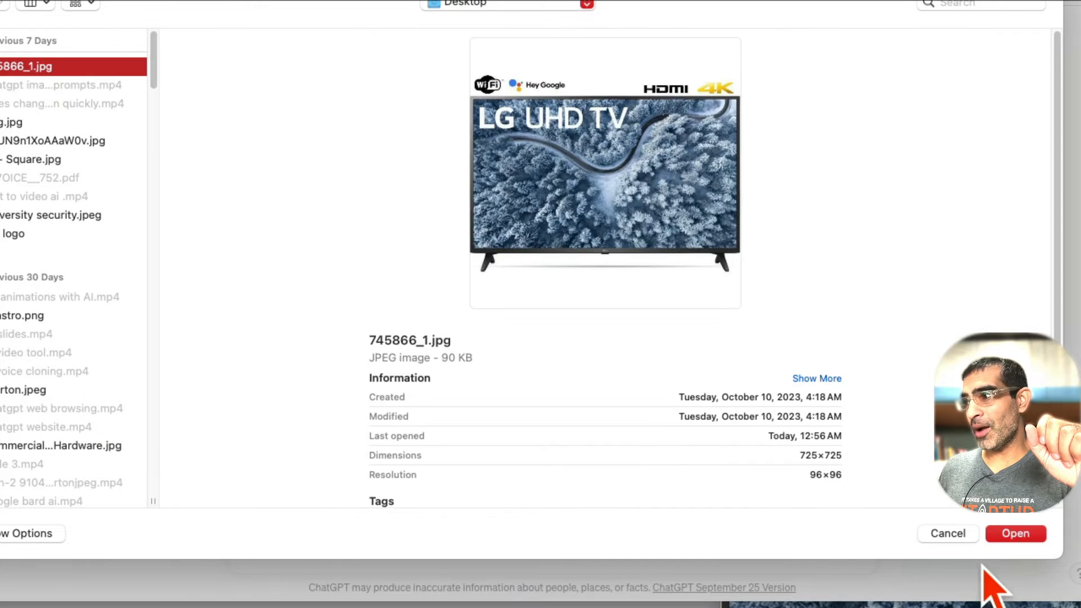
pyautogui.click(1015, 533)
pyautogui.write('This is a LED TV by LG. Its on sale for 40% OFF. Please give me a prompt I can use with dalle 3 to generate Facebook ad images.')
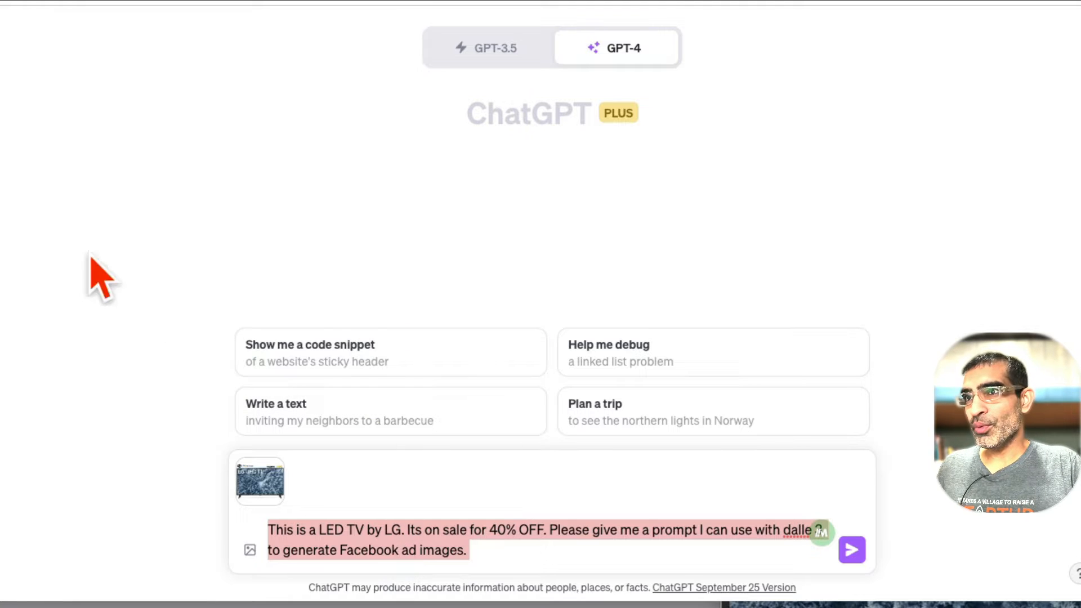
# Send the photo with the request for a DALL·E 3 Facebook ad prompt and read the reply.
pyautogui.click(852, 550)
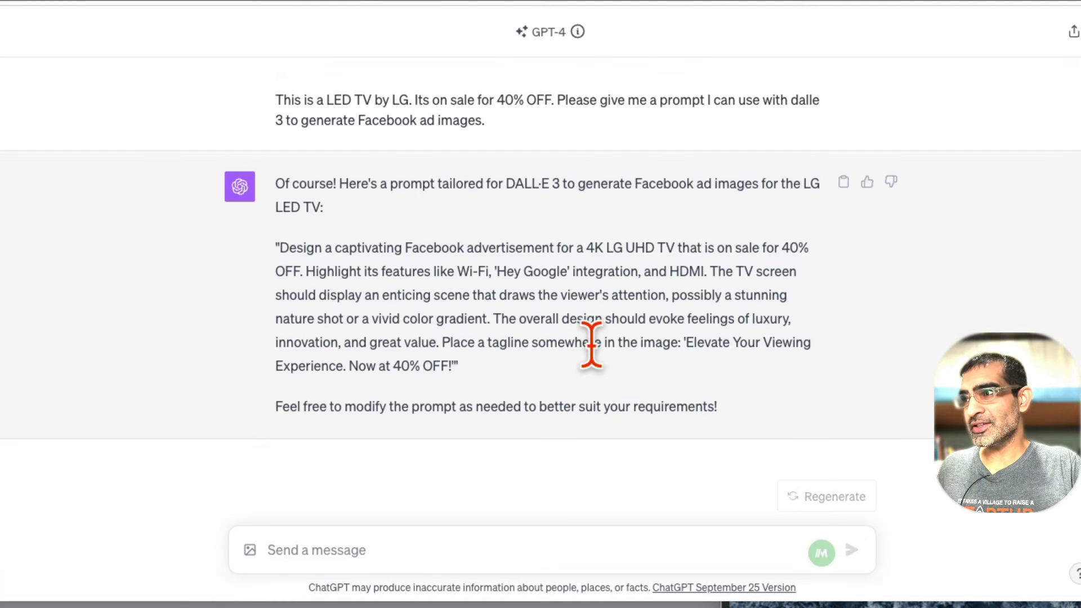
pyautogui.scroll(-3)
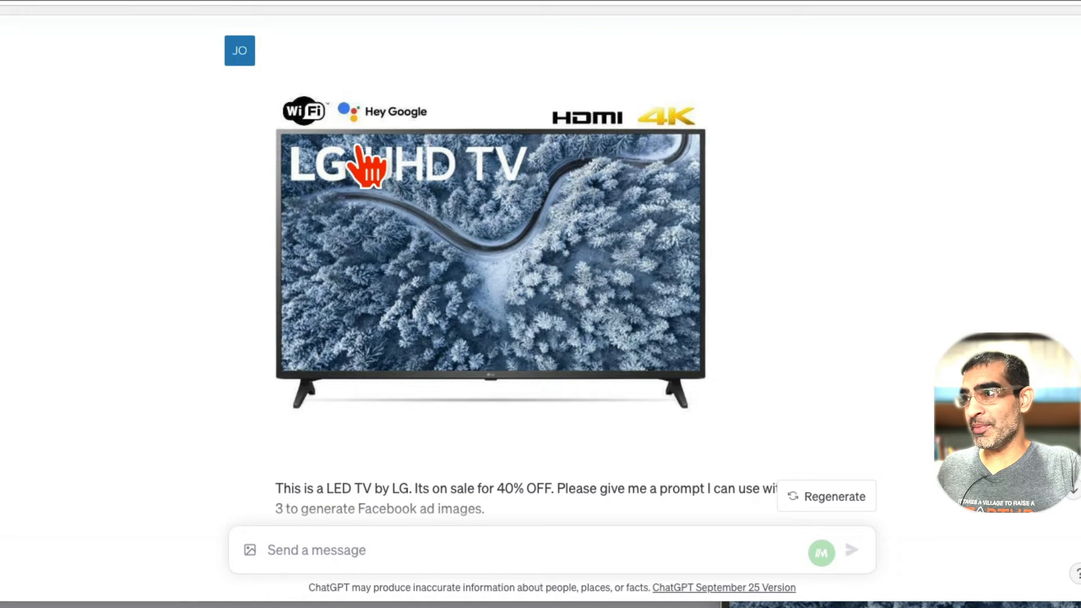
pyautogui.scroll(-3)
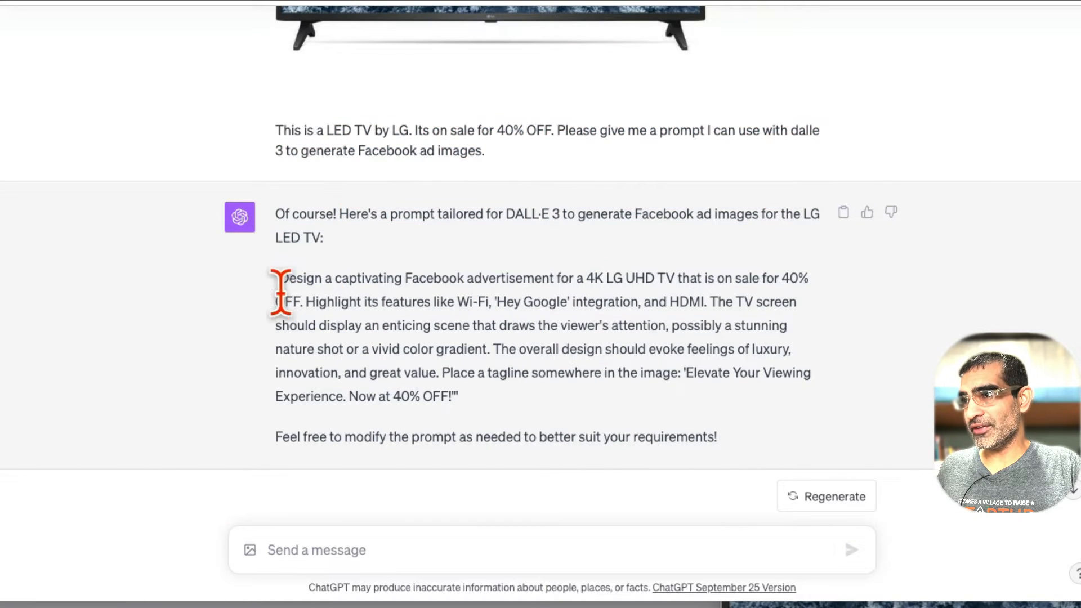
# Select and copy the suggested DALL·E 3 prompt for the 40% OFF LG TV ad.
pyautogui.moveTo(276, 278); pyautogui.dragTo(457, 396)
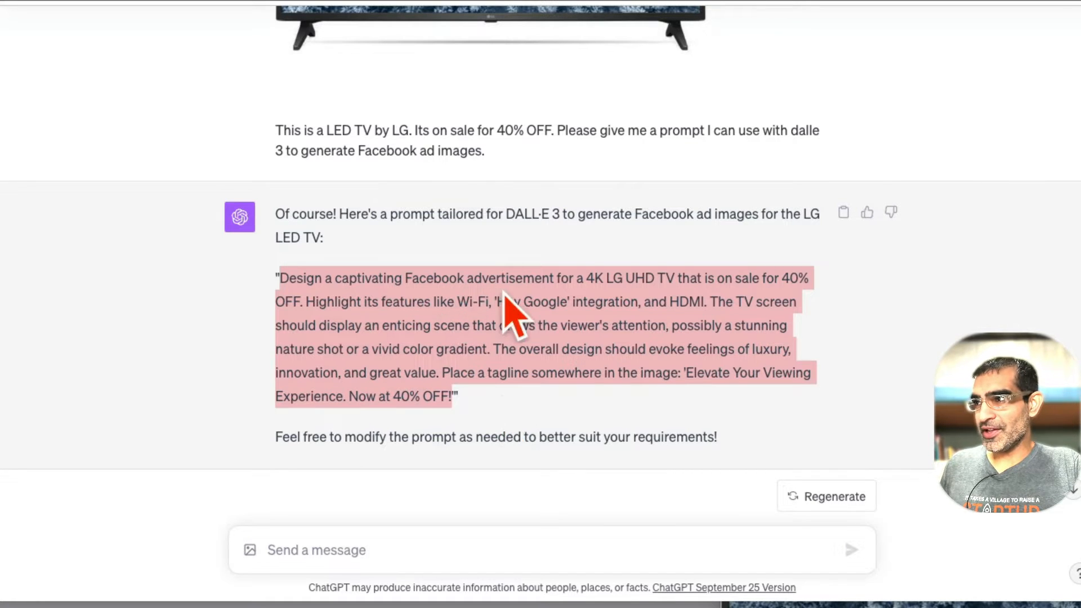
pyautogui.moveTo(667, 309)
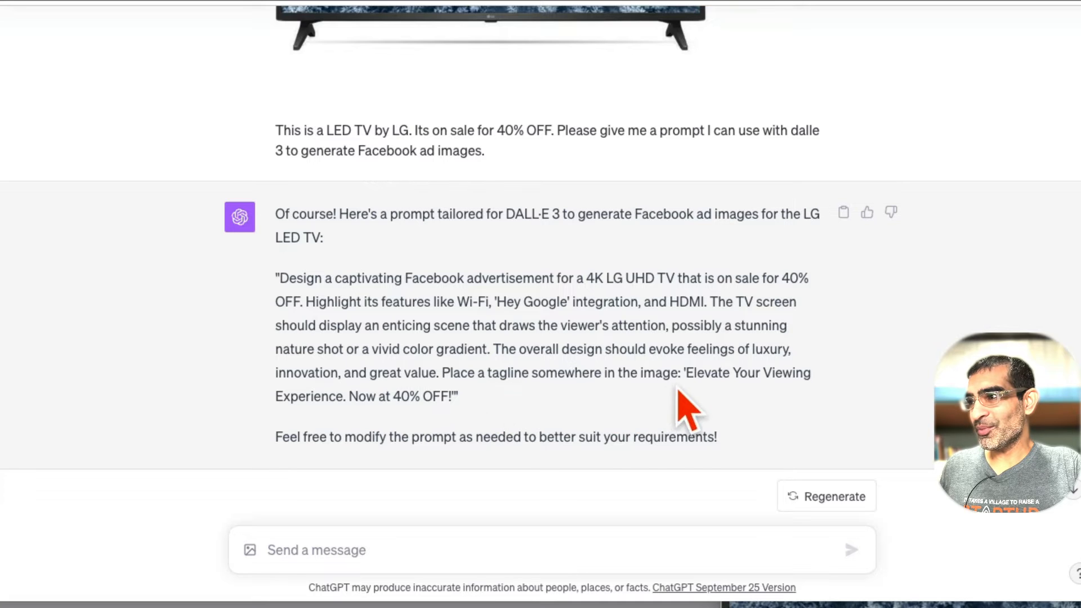
pyautogui.moveTo(347, 396); pyautogui.dragTo(452, 397)
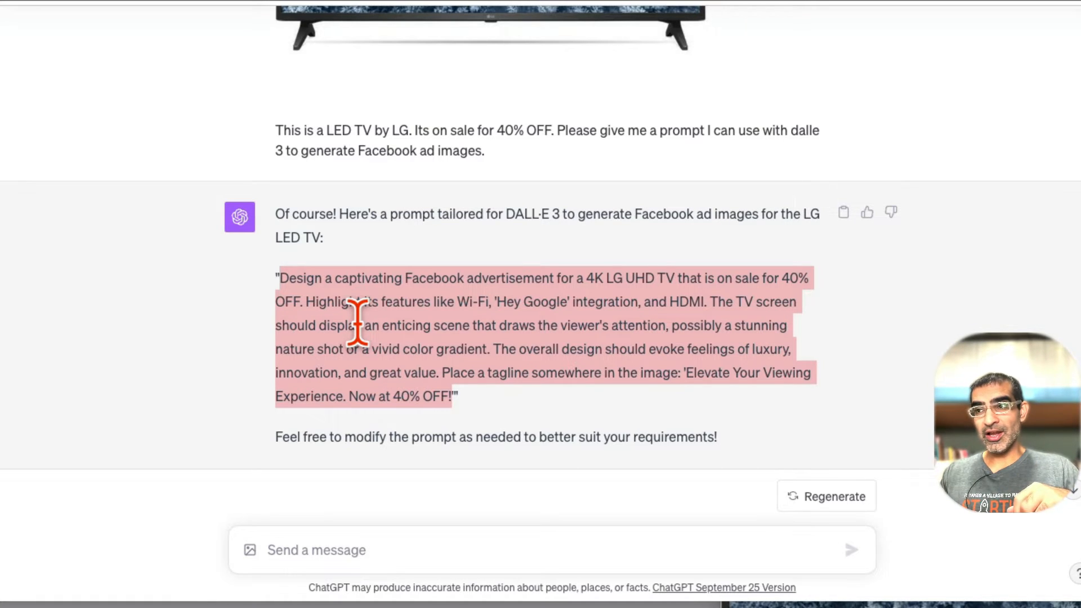
pyautogui.moveTo(228, 524)
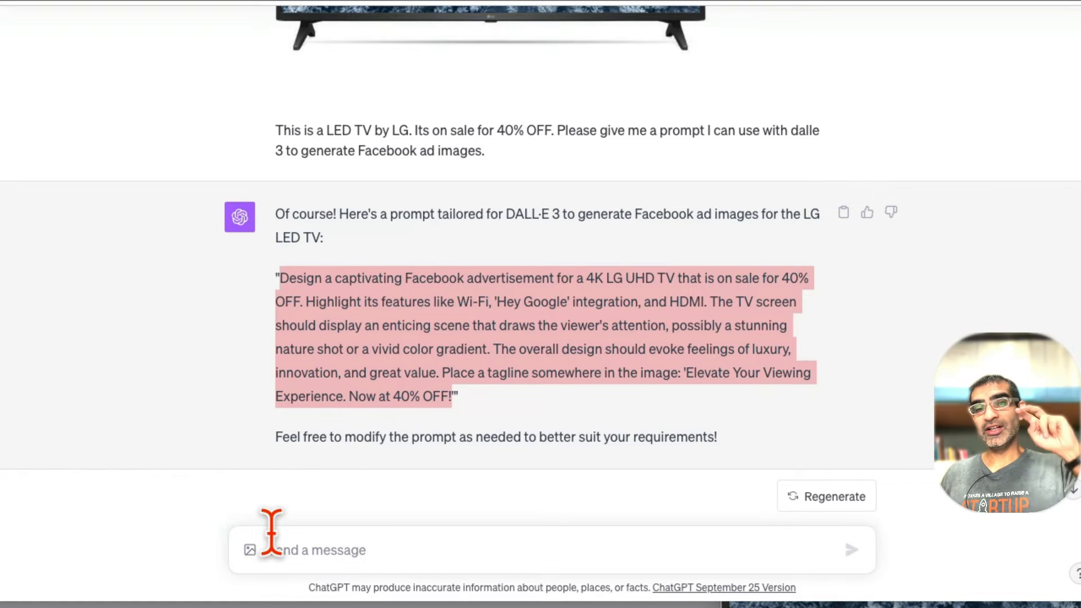
pyautogui.moveTo(431, 358)
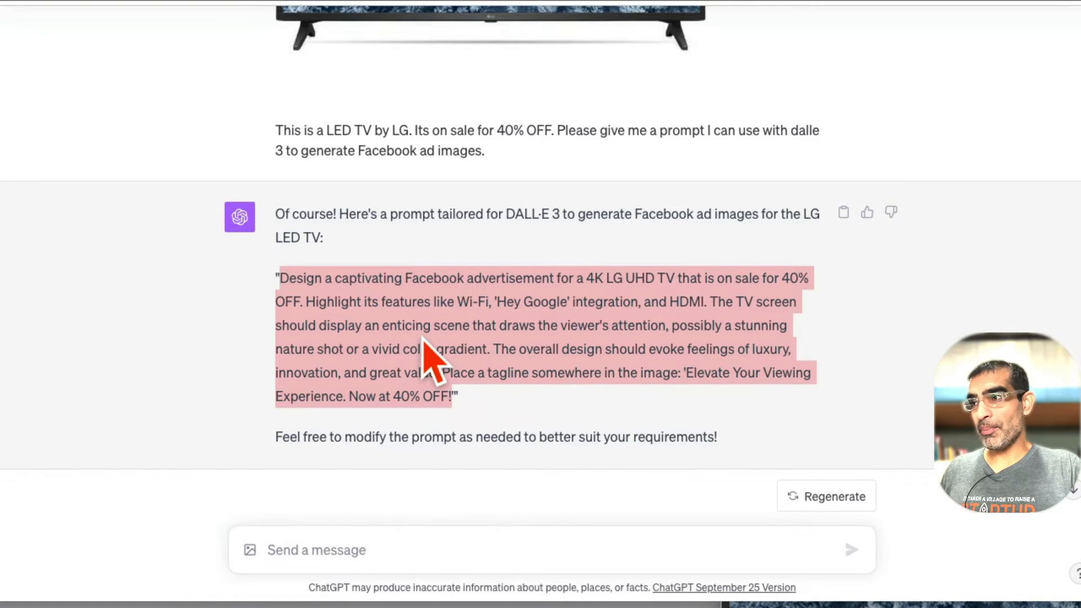
pyautogui.moveTo(524, 248)
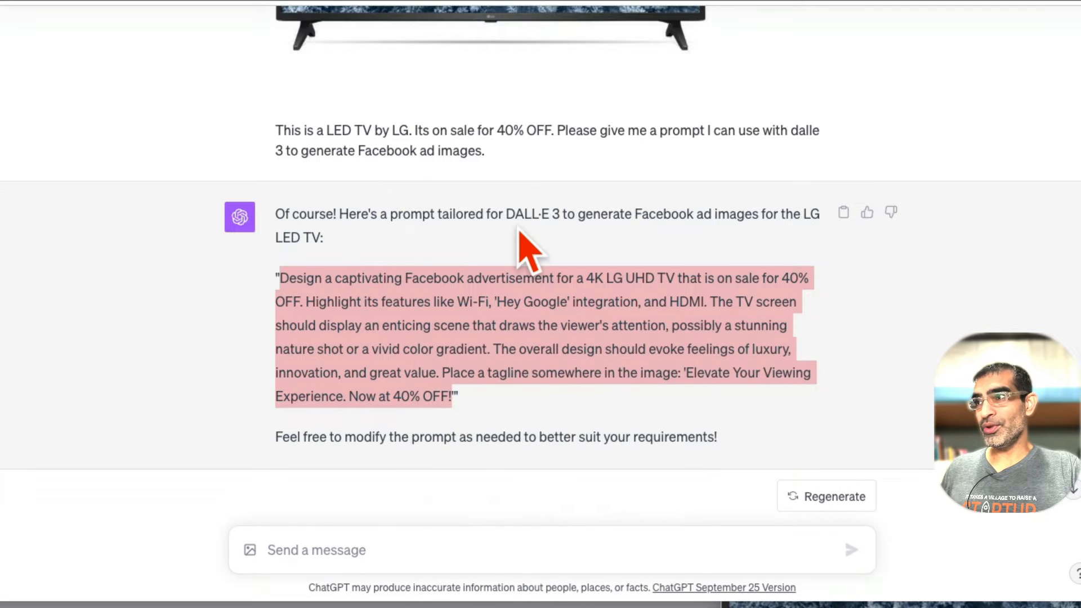
pyautogui.scroll(3)
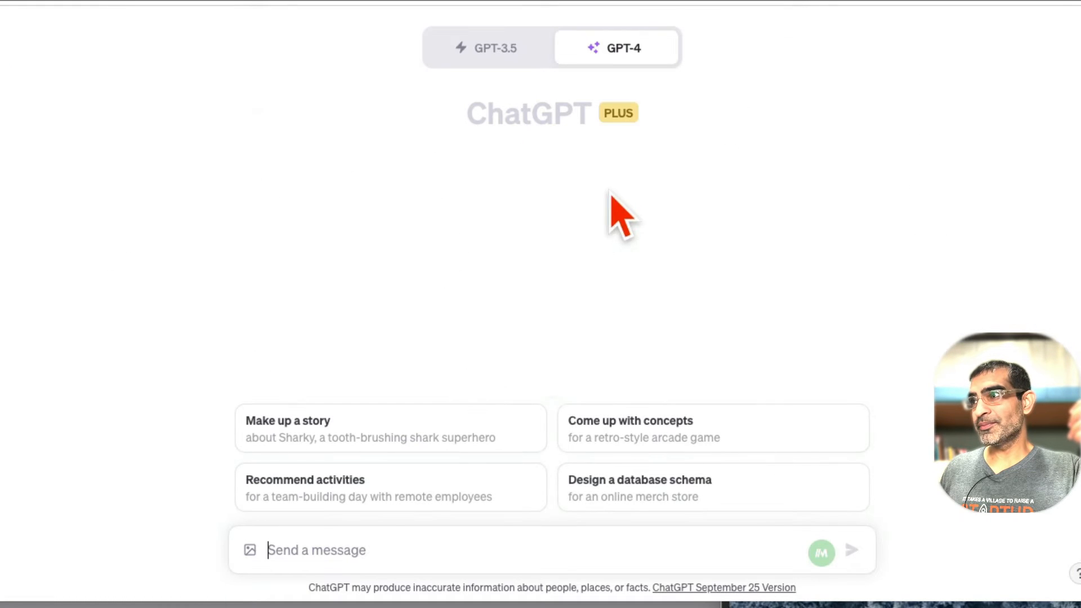
# Switch the fresh GPT-4 chat to DALL·E 3 Beta and submit the pasted LG TV ad prompt.
pyautogui.click(616, 47)
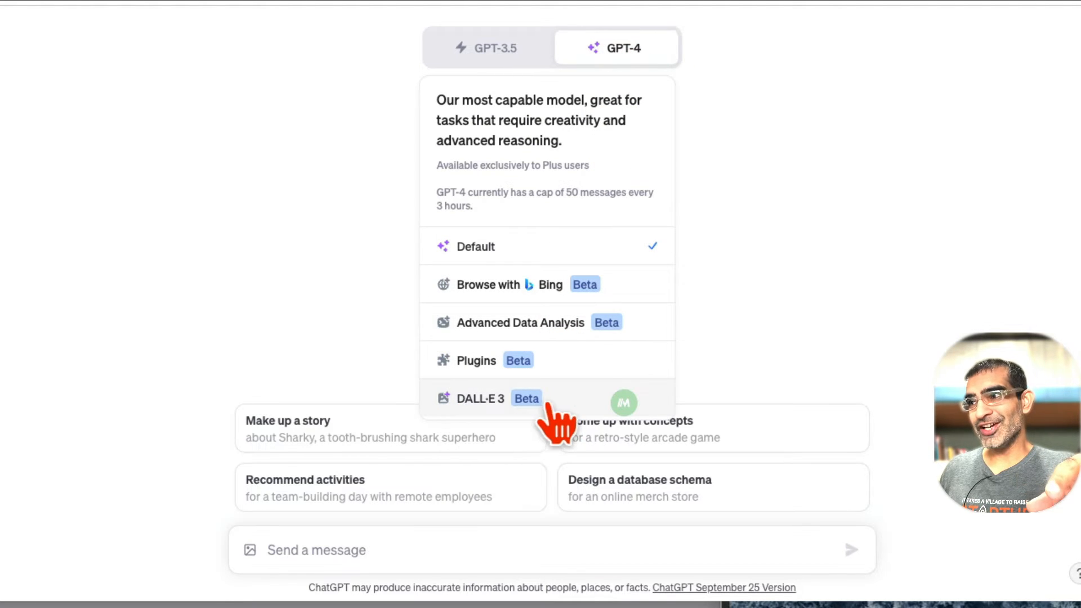
pyautogui.moveTo(514, 420)
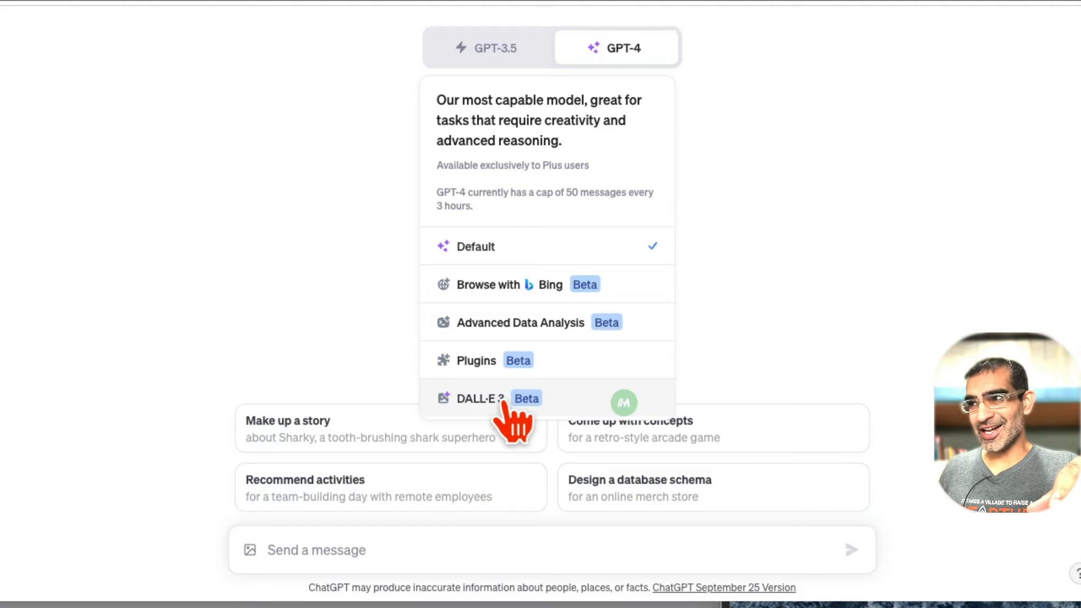
pyautogui.click(474, 398)
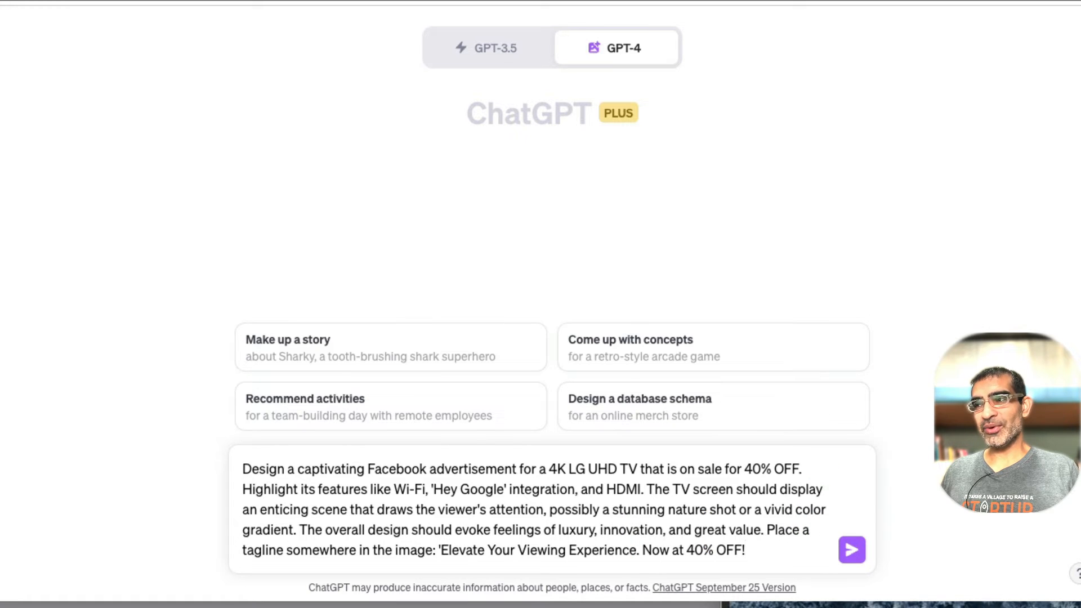
pyautogui.click(853, 550)
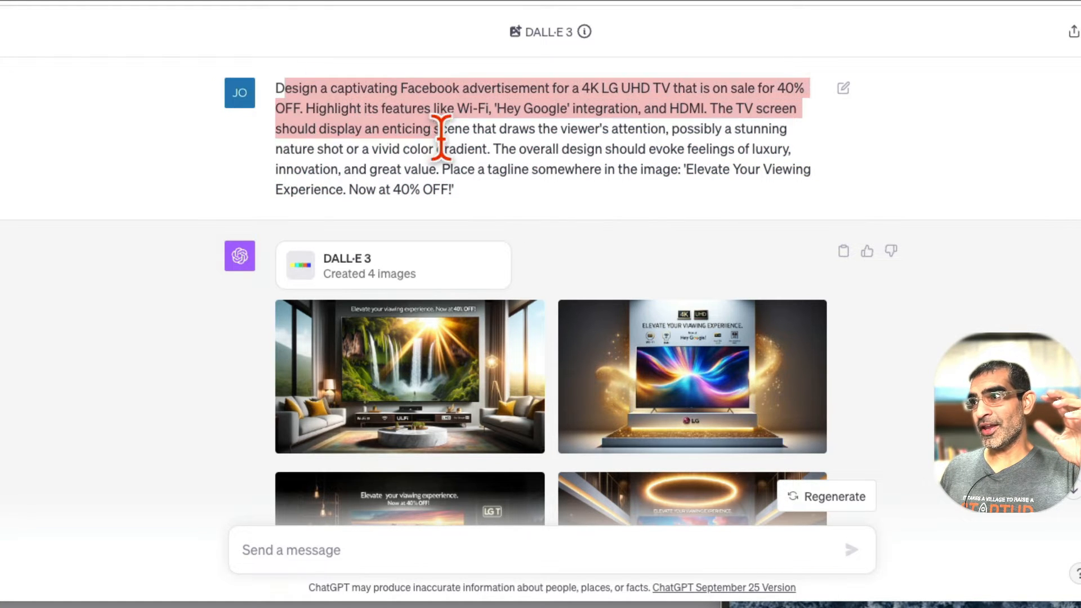
# View the generated LG TV ad images enlarged, then read the four design descriptions.
pyautogui.click(462, 208)
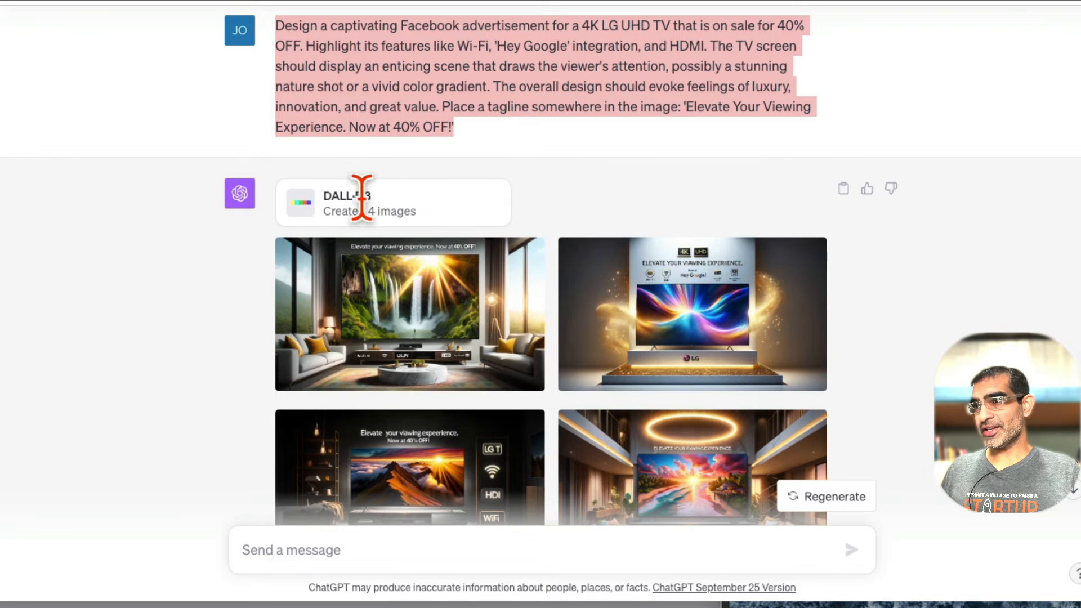
pyautogui.click(409, 314)
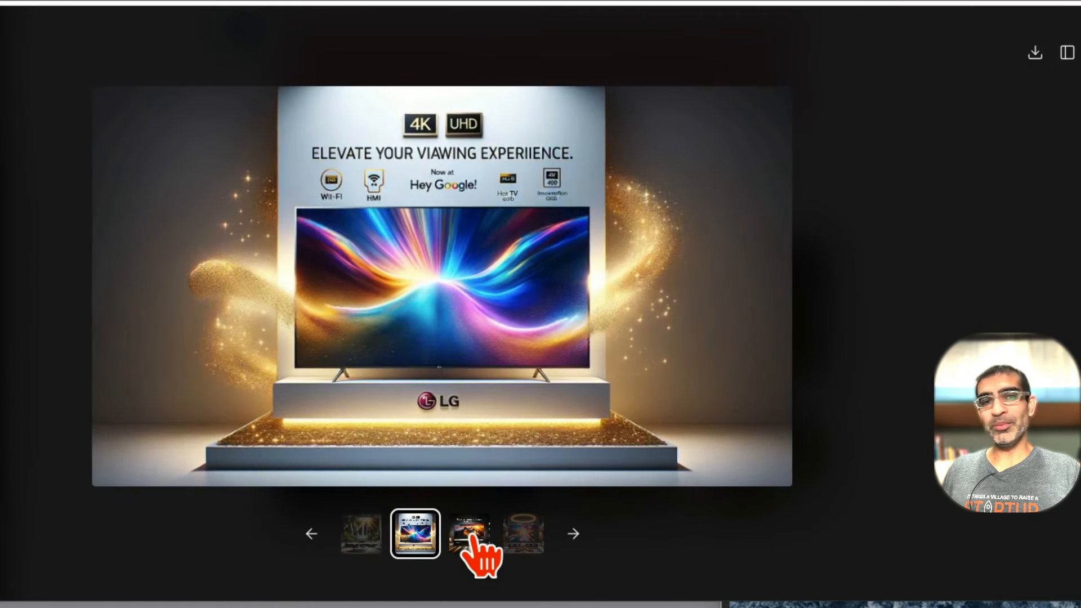
pyautogui.click(523, 532)
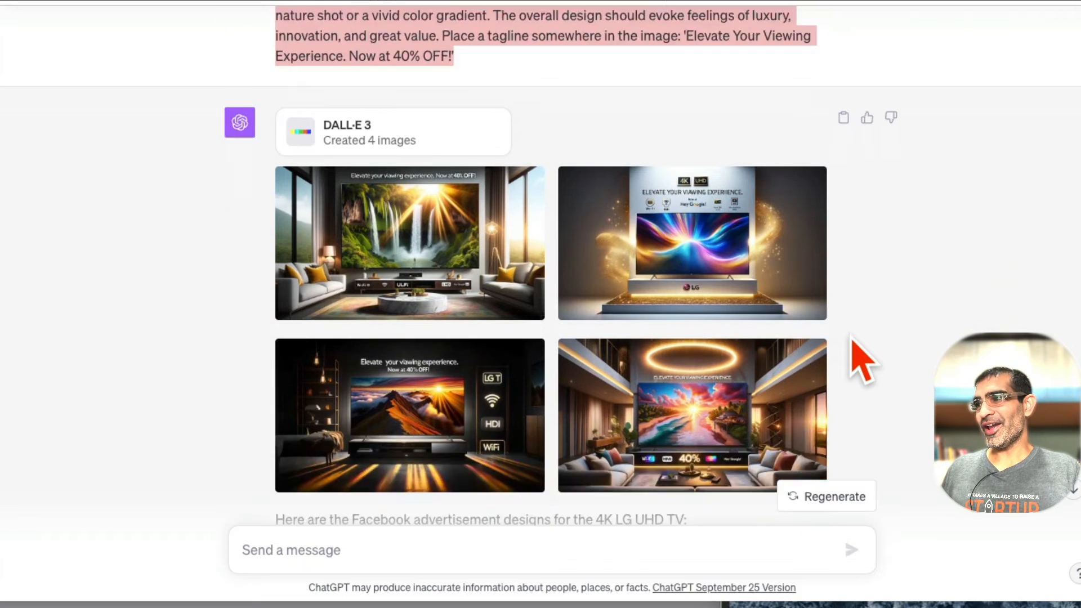
pyautogui.scroll(-3)
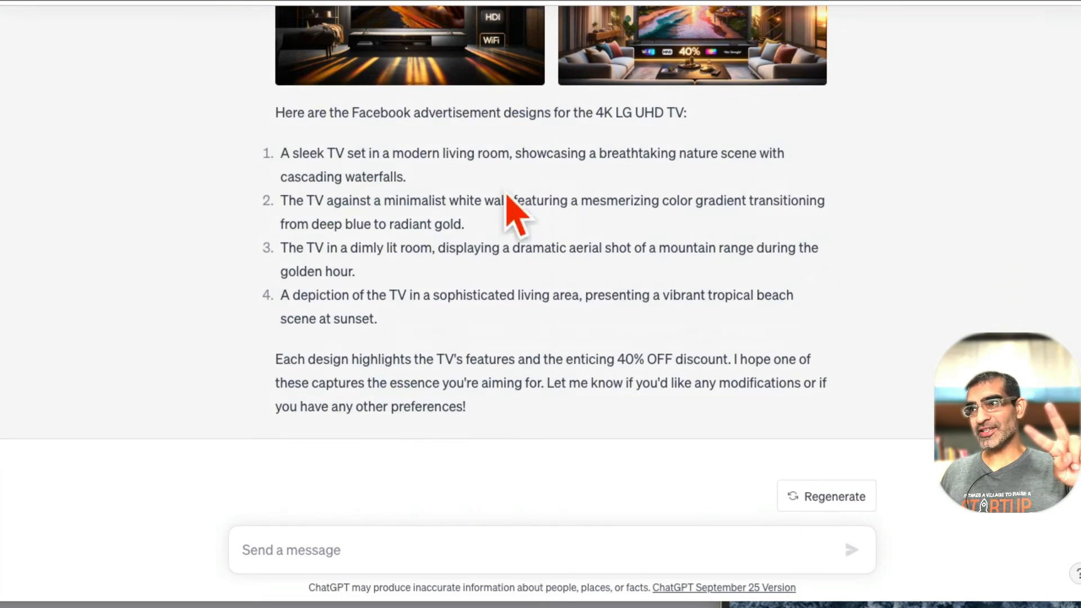
pyautogui.moveTo(603, 211)
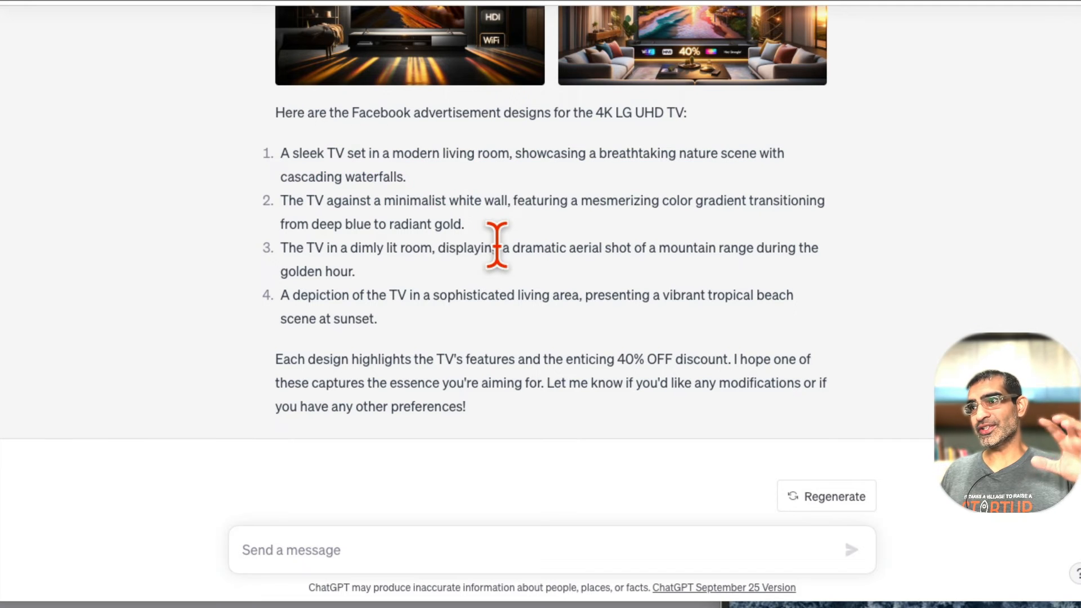
pyautogui.moveTo(497, 359)
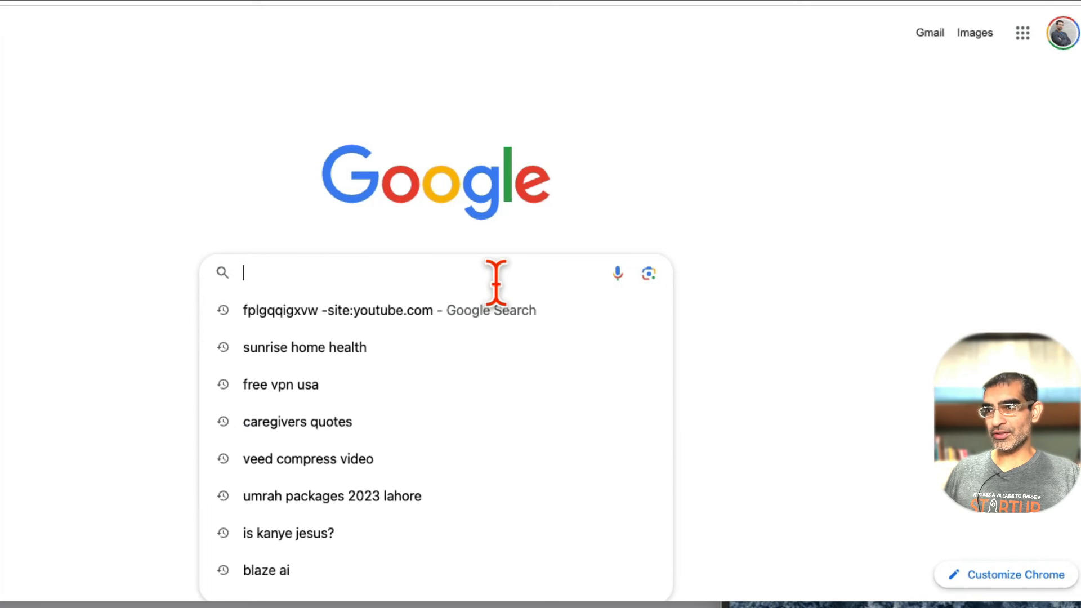
# Run a Google search for 'bing' from the new tab.
pyautogui.write('bing')
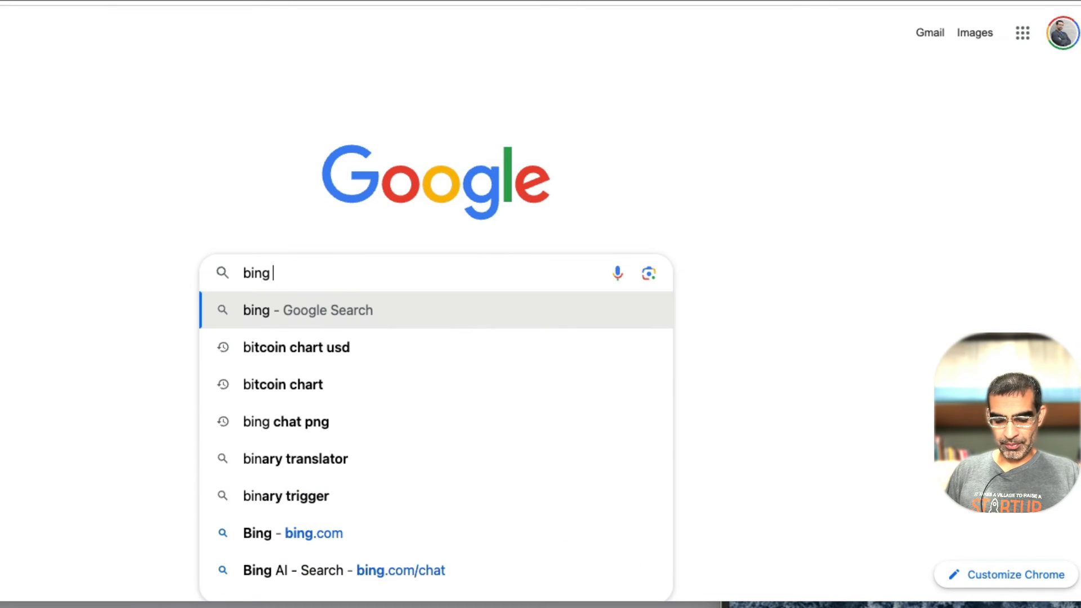
pyautogui.press('Enter')
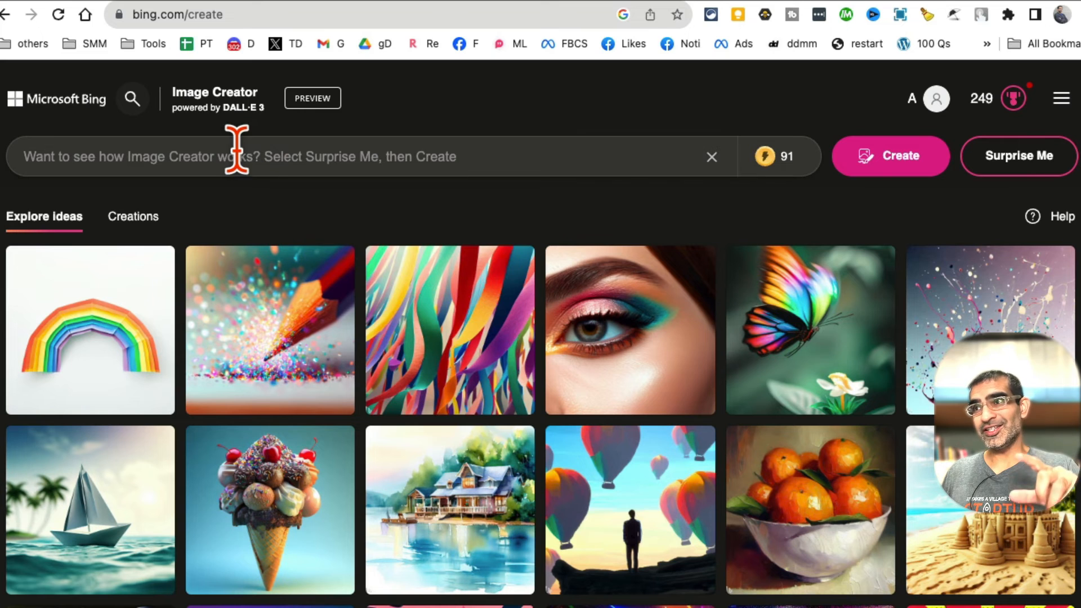
# Paste the LG TV ad prompt with the 'Elevate Your Viewing Experience' tagline and create the images.
pyautogui.write(", and great value. Place a tagline somewhere in the image: 'Elevate Your Viewing Experience. Now at 40% OFF!'")
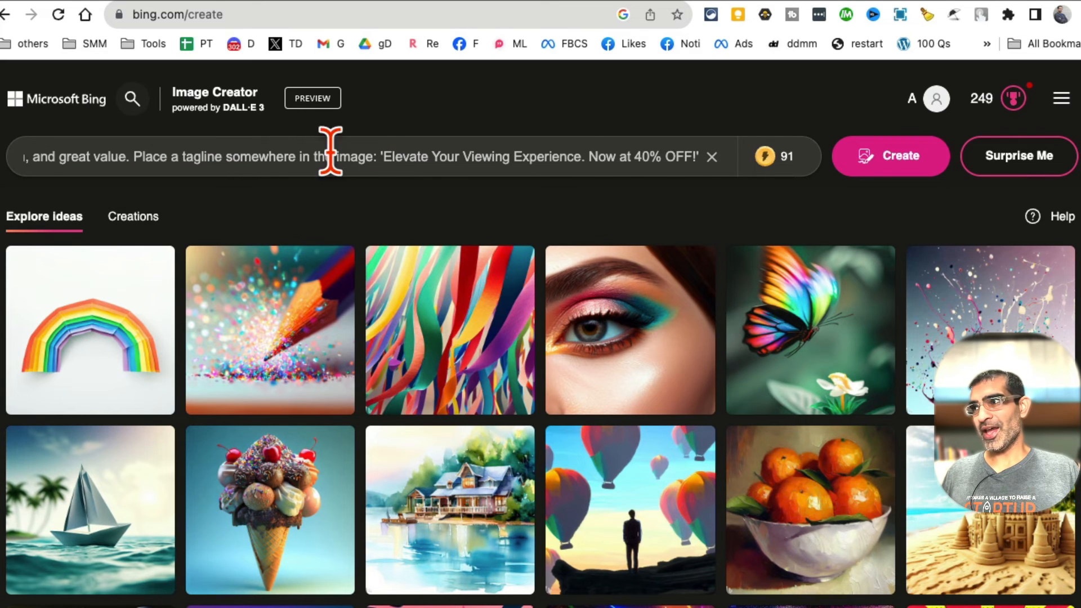
pyautogui.click(889, 155)
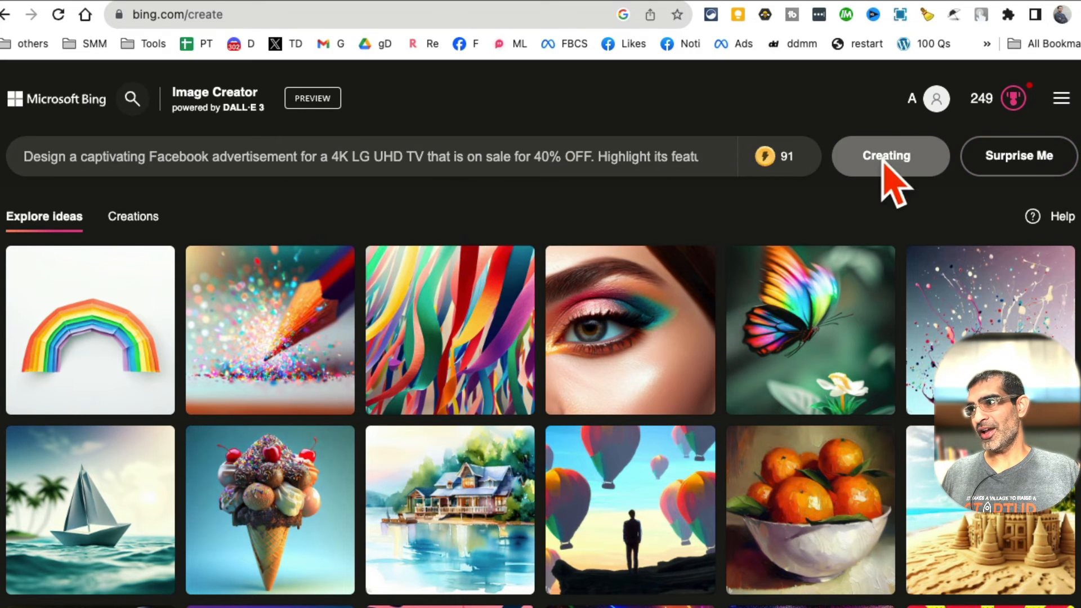
pyautogui.click(888, 156)
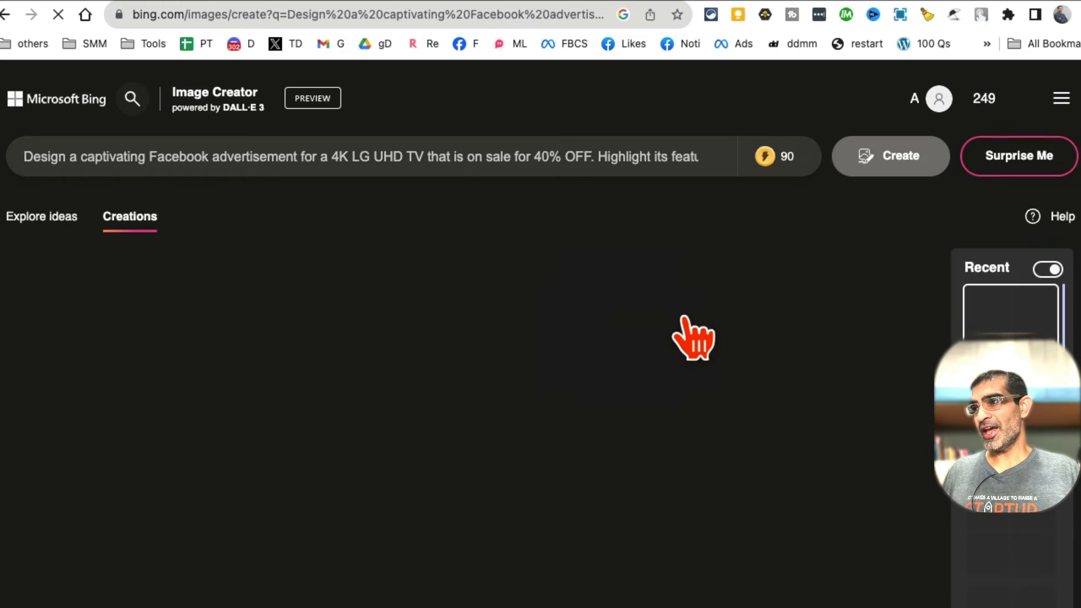
pyautogui.click(890, 156)
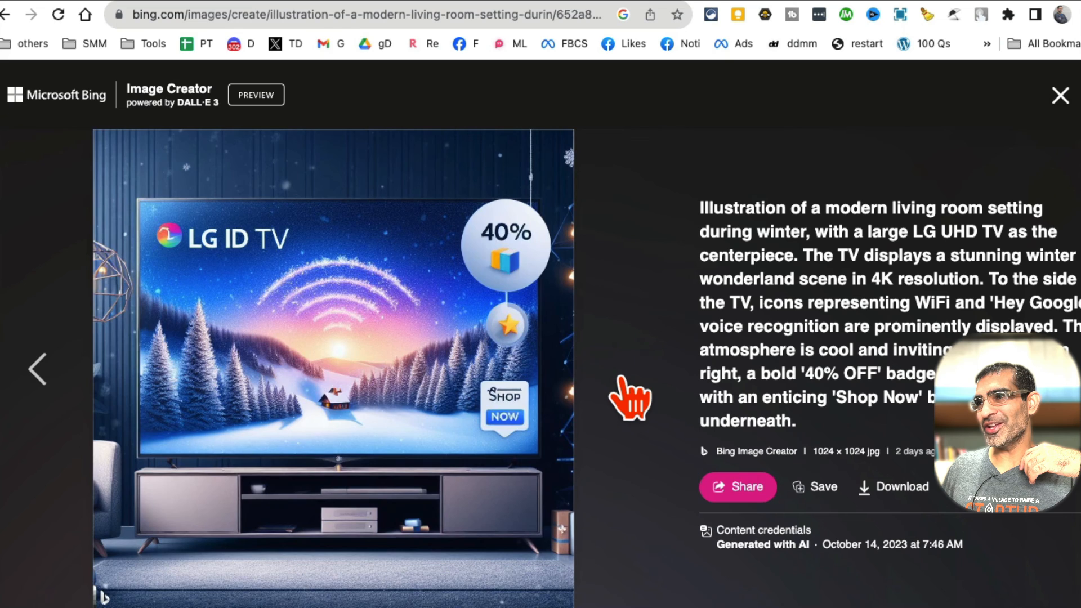
pyautogui.moveTo(500, 179)
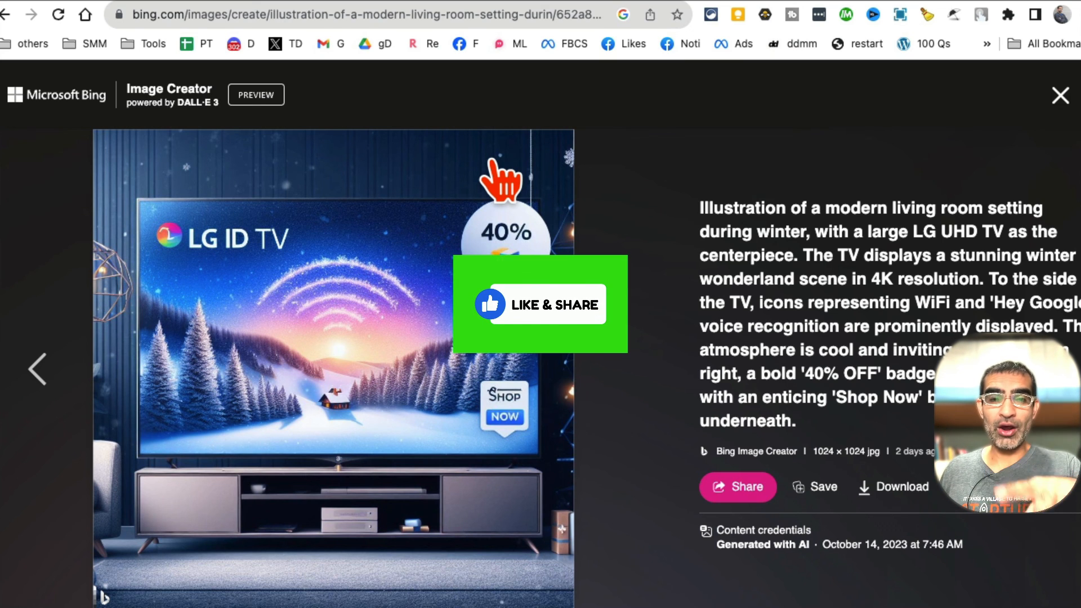
pyautogui.moveTo(699, 207)
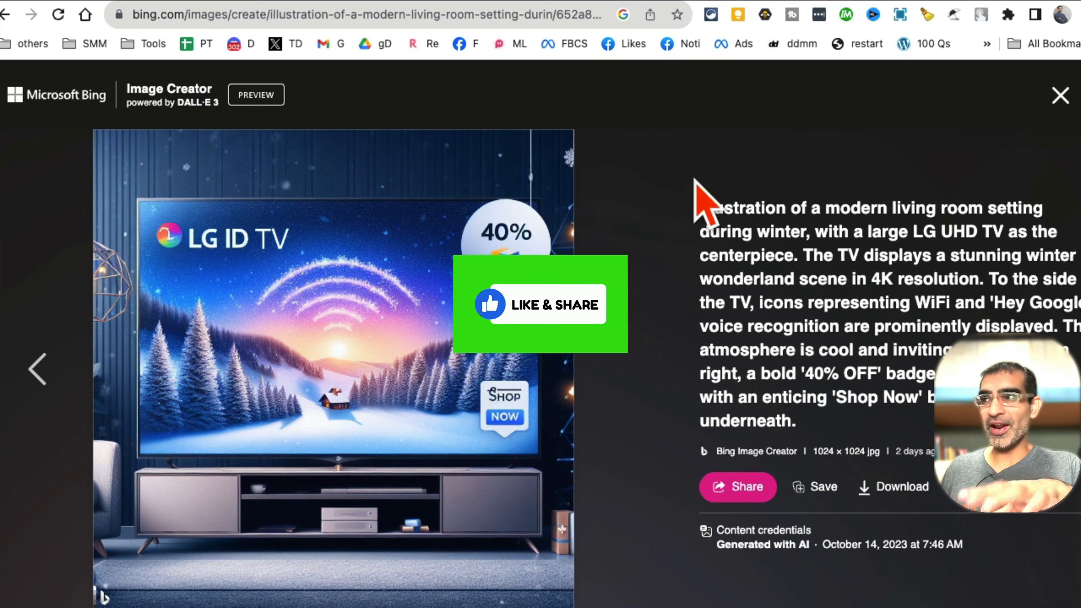